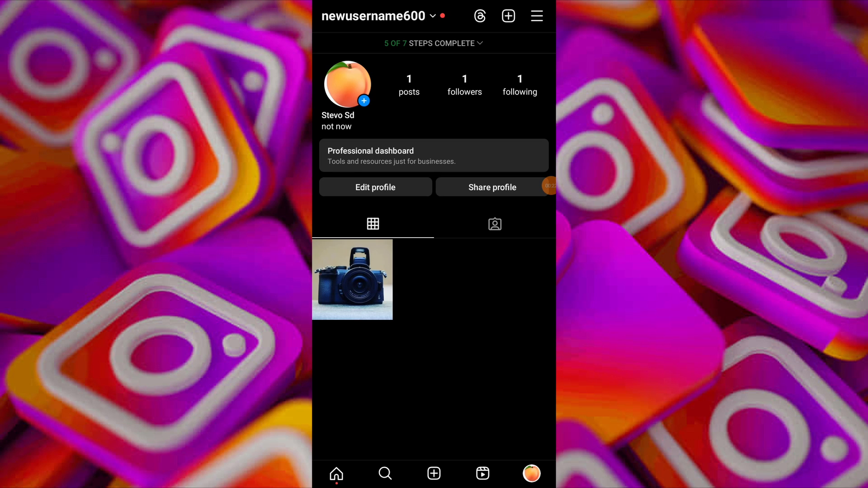
Check Account privacy under Settings and activity, which shows the account as public, and return.
left_click(537, 15)
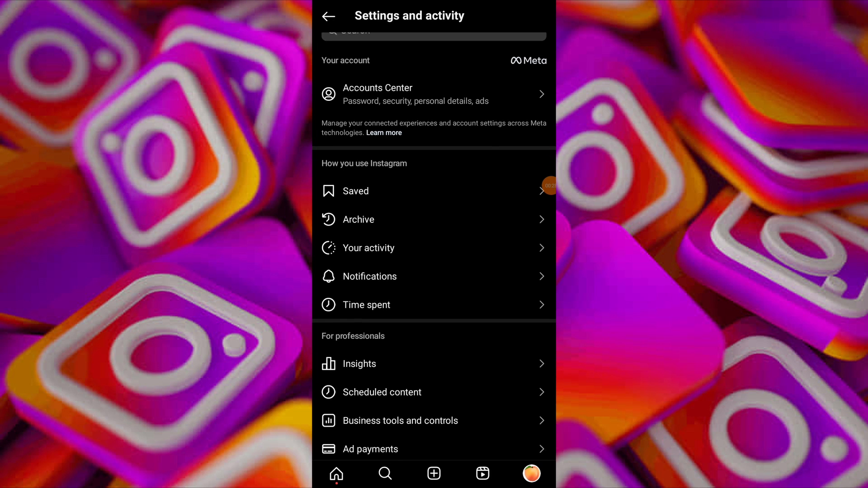
scroll("down", 3)
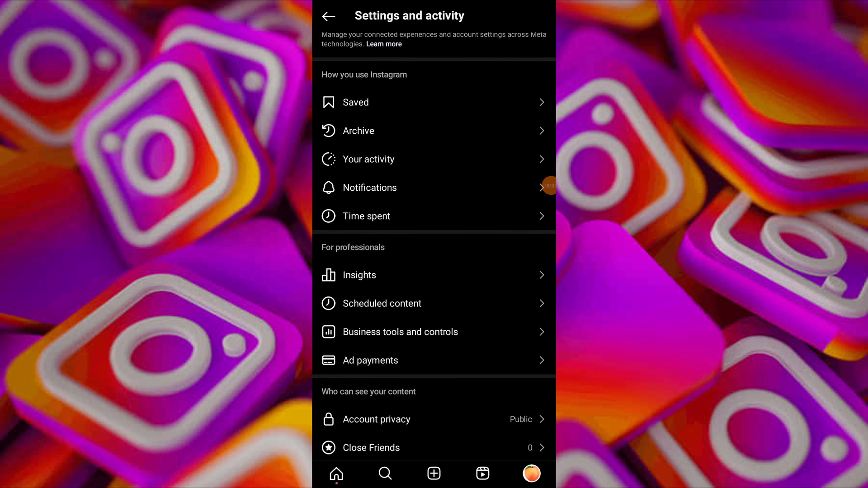
left_click(376, 418)
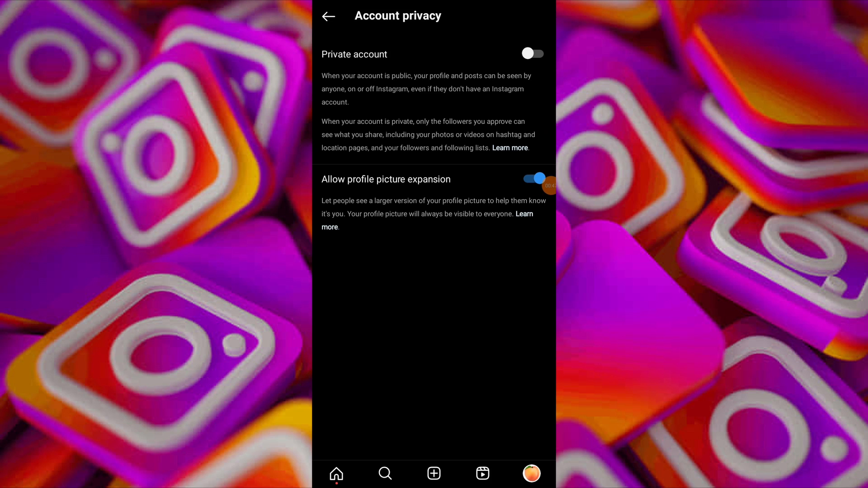
left_click(328, 16)
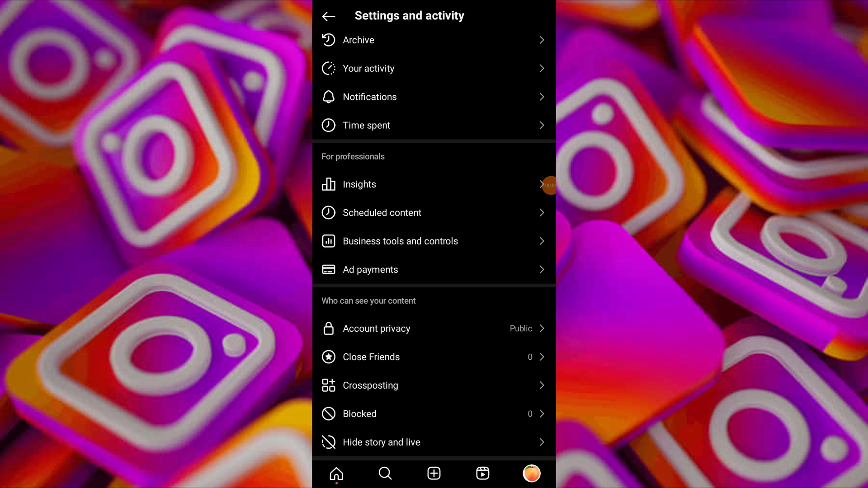
Scroll down the Settings and activity list past its visibility and interaction sections.
scroll("down", 3)
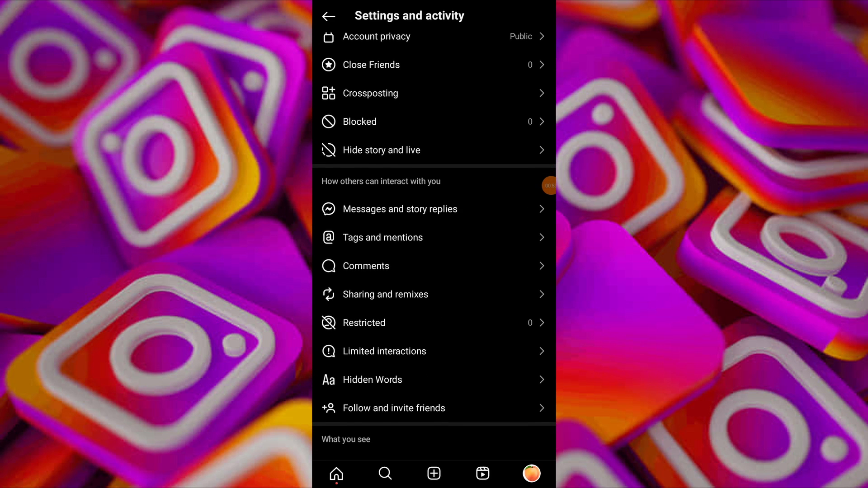
scroll("down", 3)
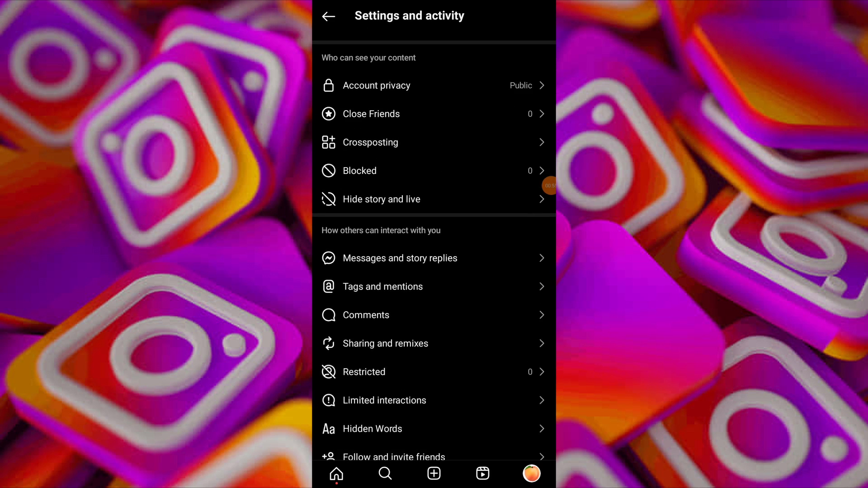
scroll("down", 3)
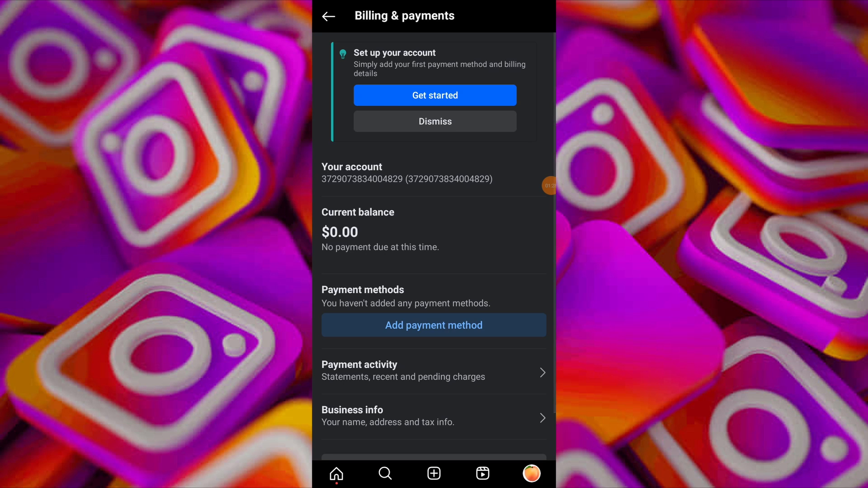
View Billing & payments via Ad payments, showing a $0.00 balance and no payment methods.
left_click(434, 325)
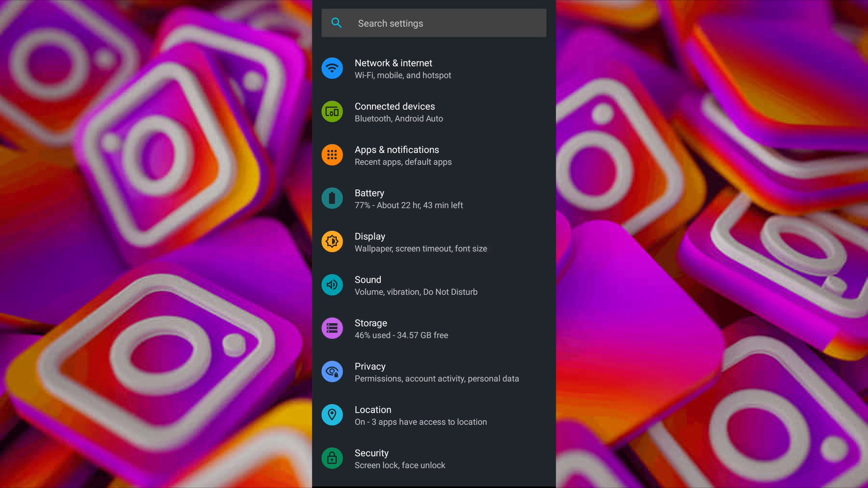
View the Storage page in Android Settings showing 29.46 GB of 64 GB used.
left_click(371, 329)
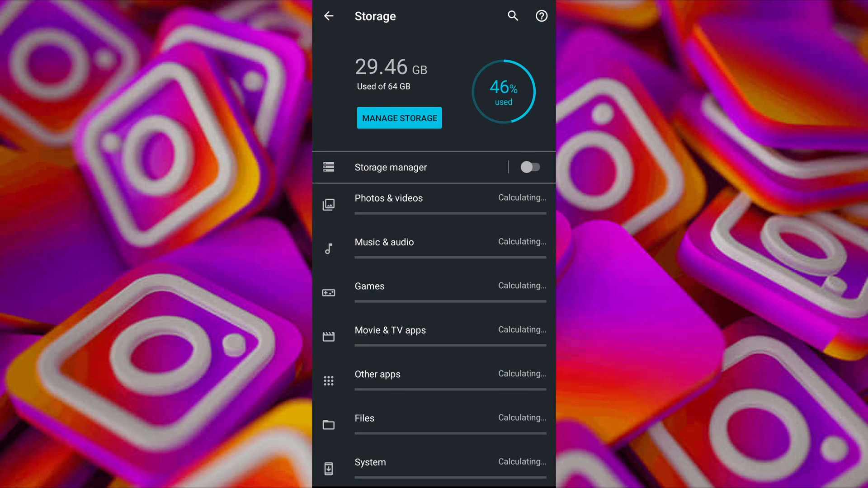